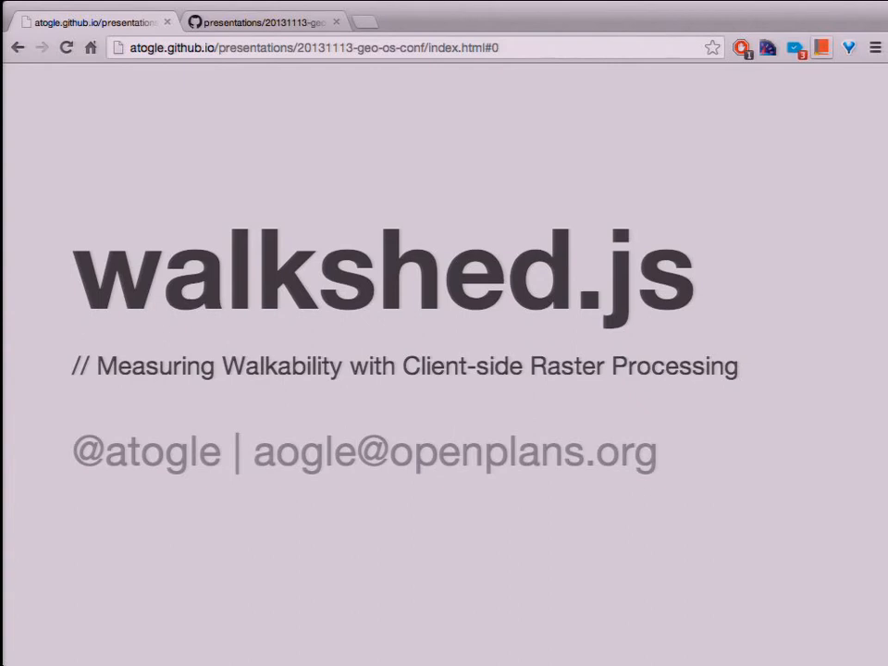
Focus the browser and advance to the Boro Taxi stands map slide with the commuter's suggestion
{"action": "left_click", "coordinate": [259, 21]}
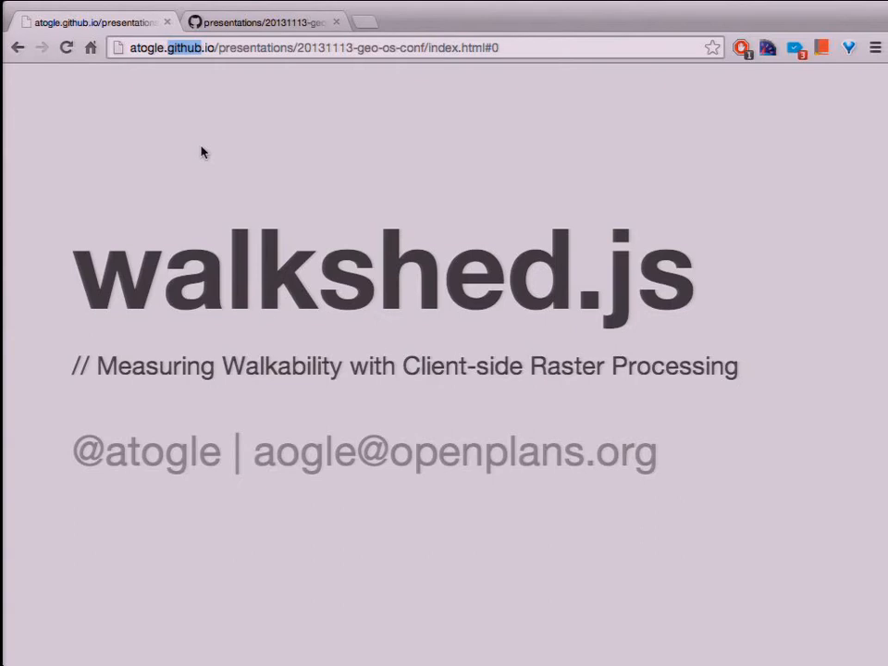
{"action": "mouse_move", "coordinate": [385, 162]}
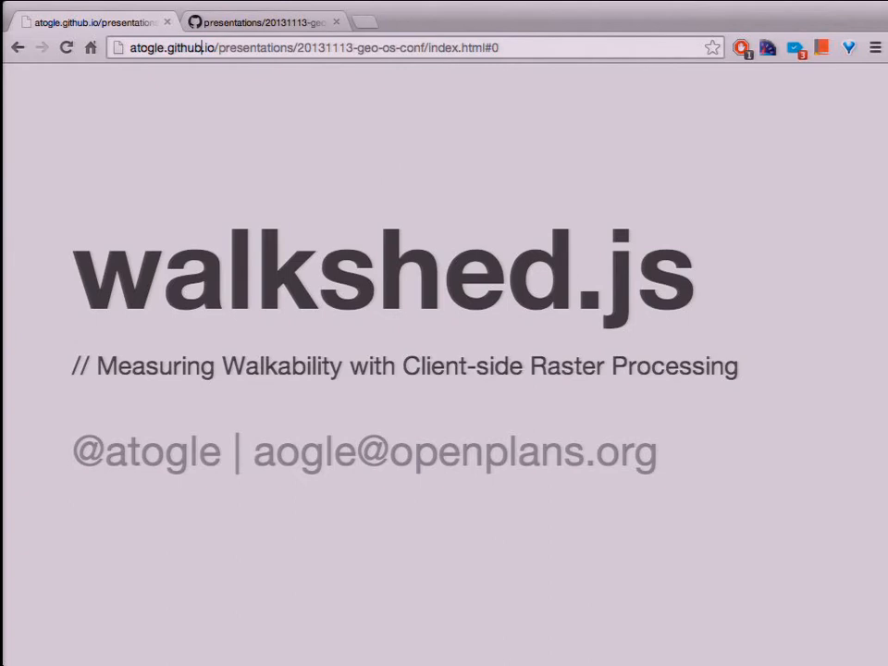
{"action": "mouse_move", "coordinate": [381, 236]}
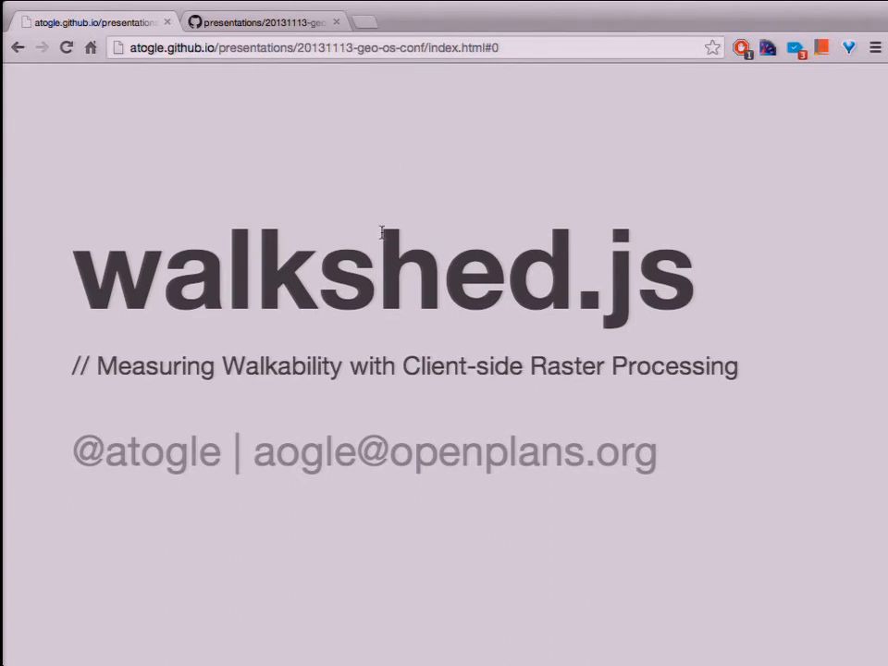
{"action": "key", "text": "Right"}
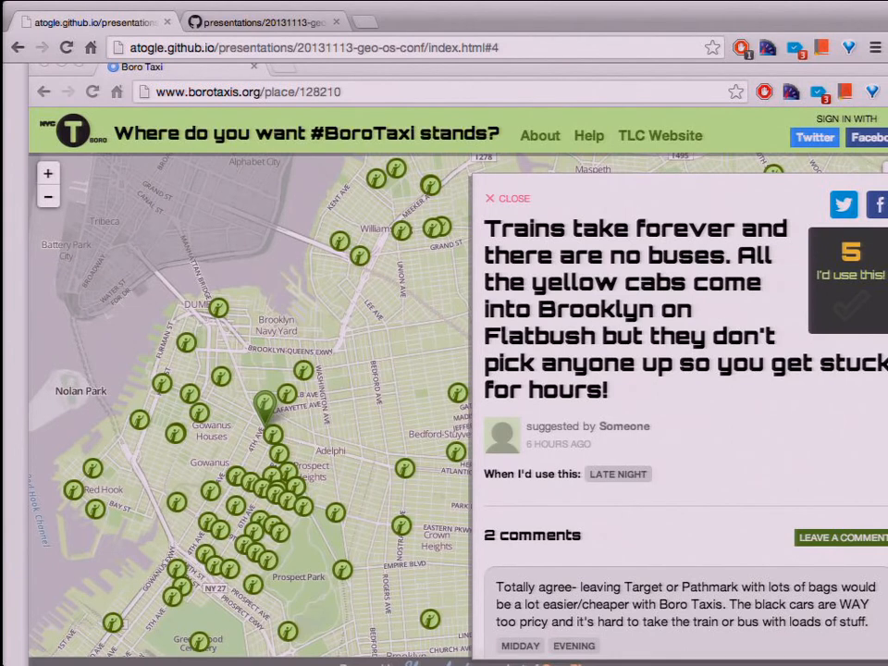
Advance past the participatory budgeting map to the Beautiful Streets comparison slide
{"action": "key", "text": "Right"}
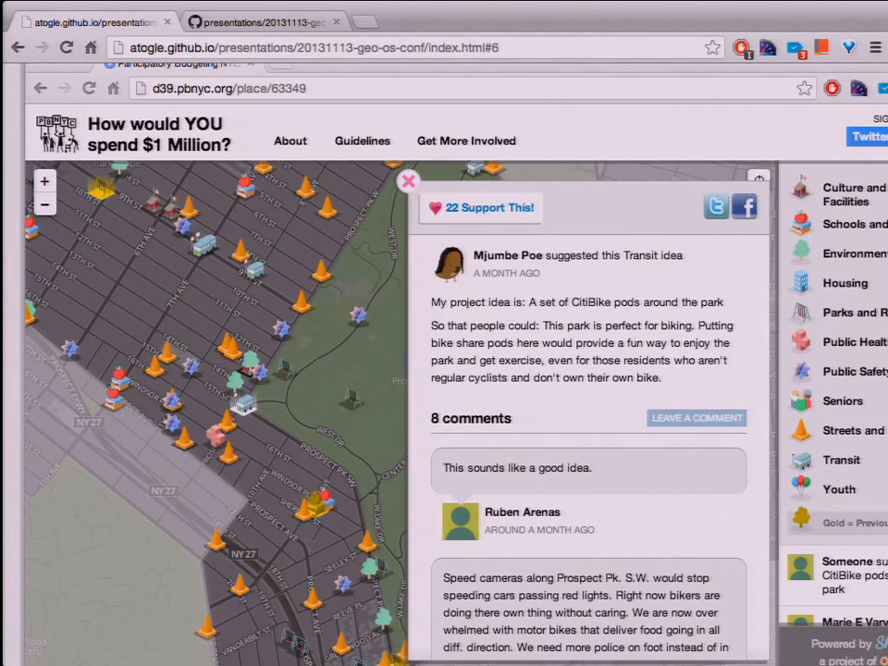
{"action": "key", "text": "Right"}
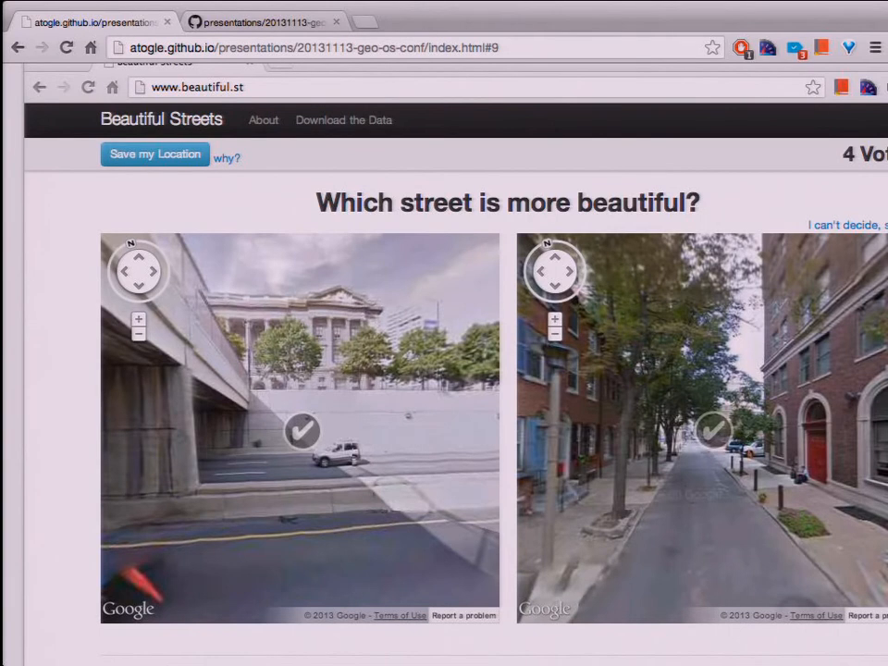
Advance to the WALKSHED walkability heat map of Philadelphia
{"action": "key", "text": "Right"}
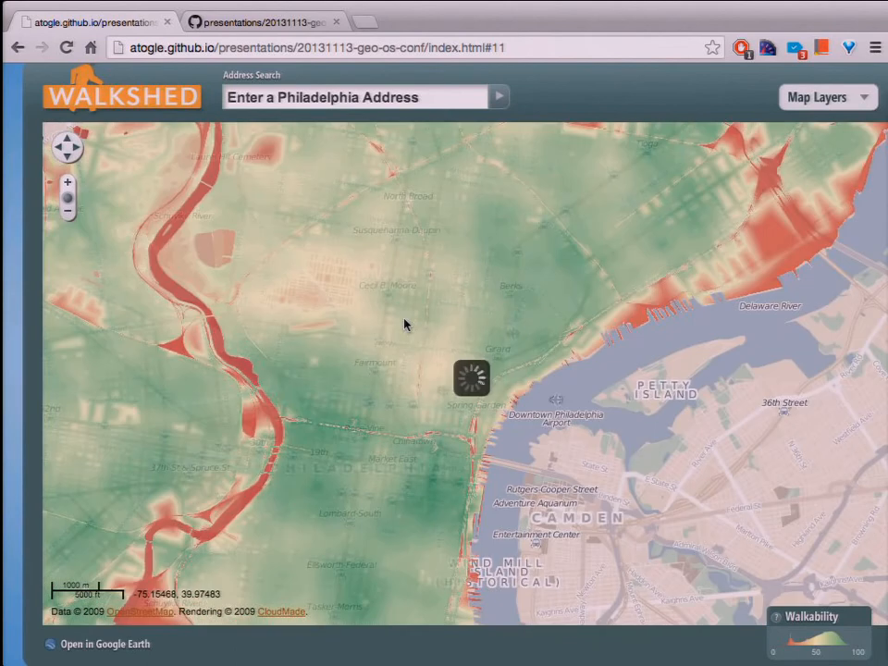
Pan the embedded Philadelphia walkability map while it finishes loading
{"action": "left_click_drag", "start_coordinate": [404, 323], "coordinate": [381, 409]}
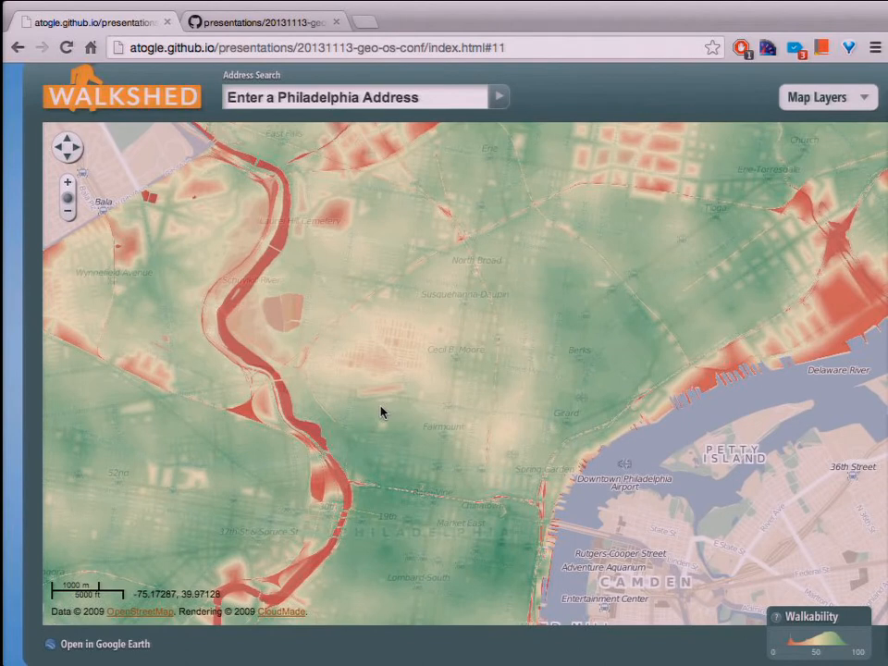
{"action": "mouse_move", "coordinate": [629, 88]}
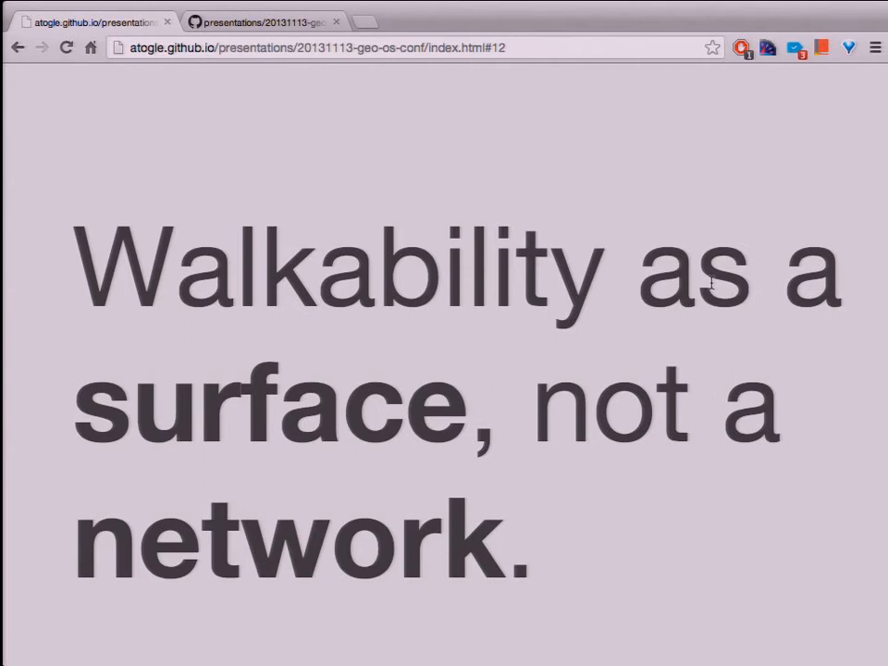
Advance through 'How do we do that?' to the 'We need two things' slide
{"action": "key", "text": "Right"}
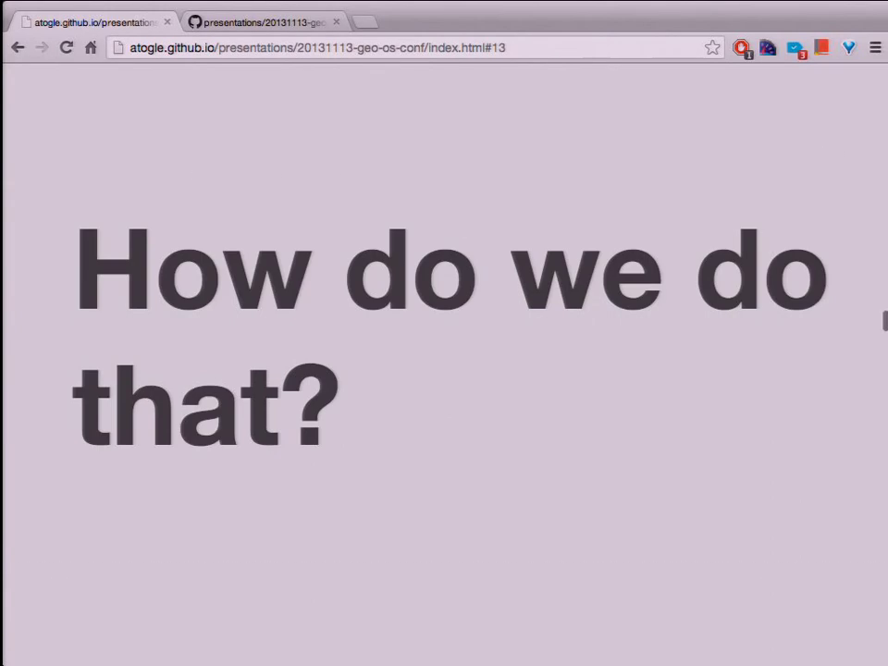
{"action": "key", "text": "Right"}
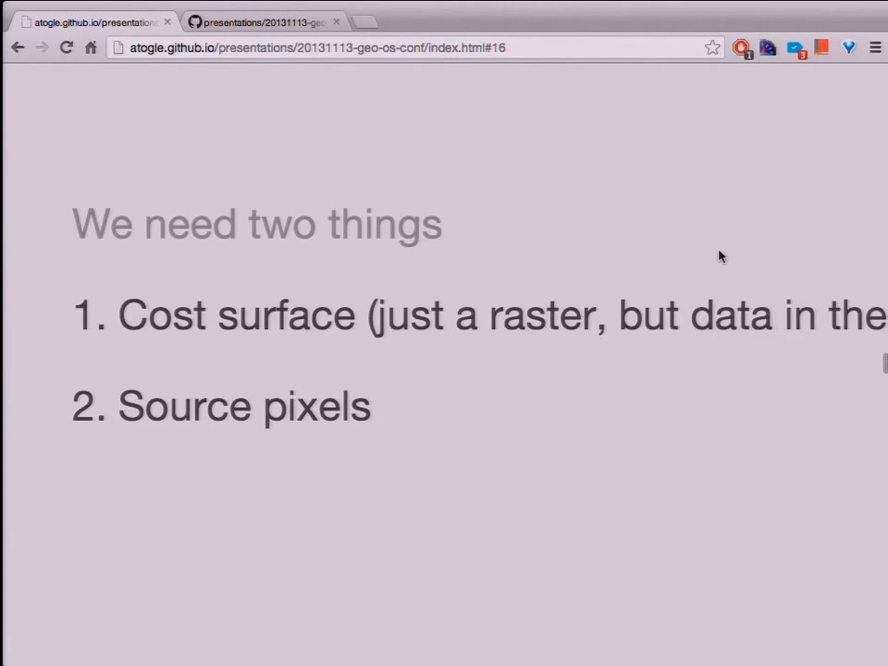
{"action": "mouse_move", "coordinate": [819, 403]}
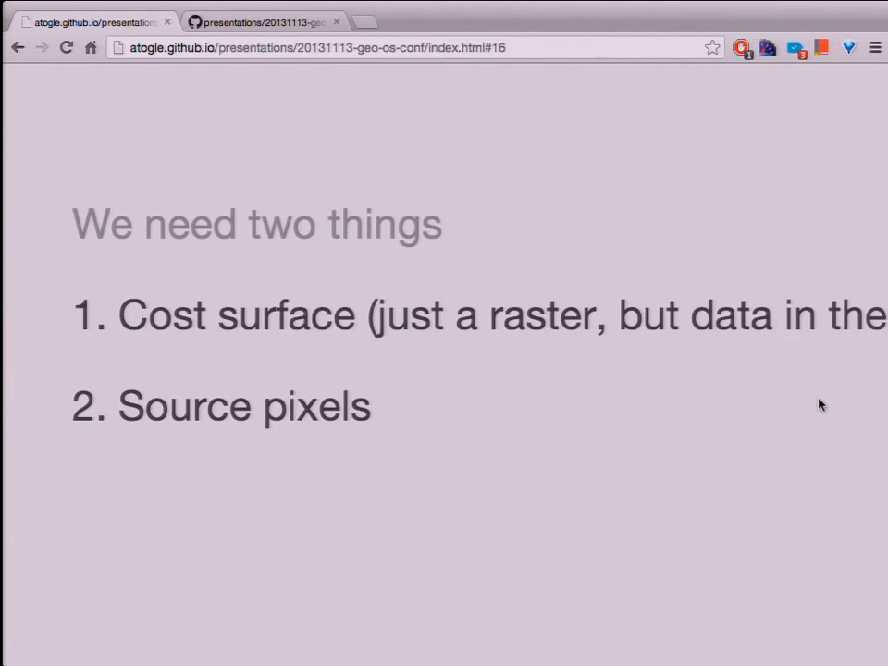
{"action": "mouse_move", "coordinate": [870, 149]}
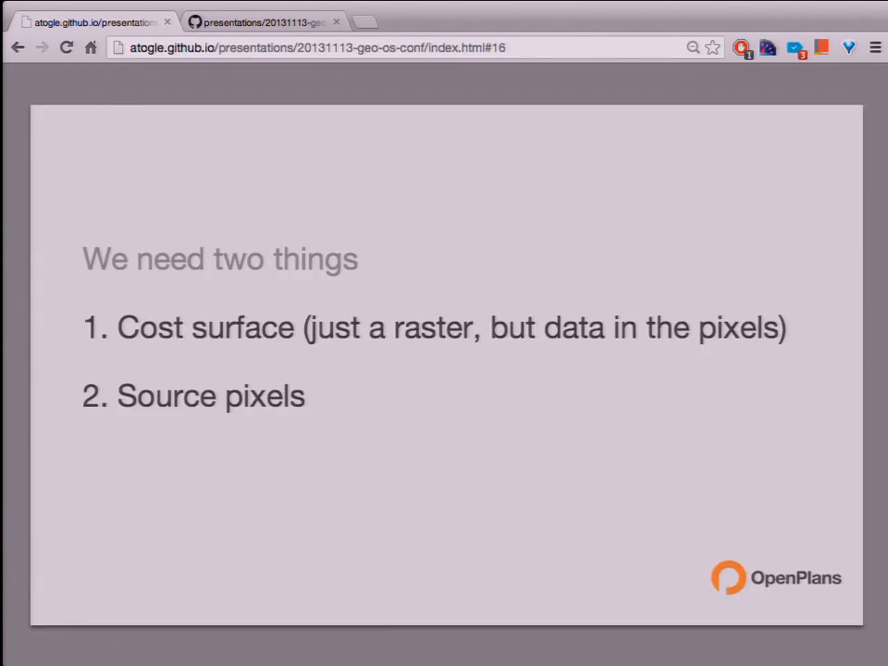
Advance to the 'Simplest cost surface raster ever' slide and highlight its top-left value 1
{"action": "key", "text": "Right"}
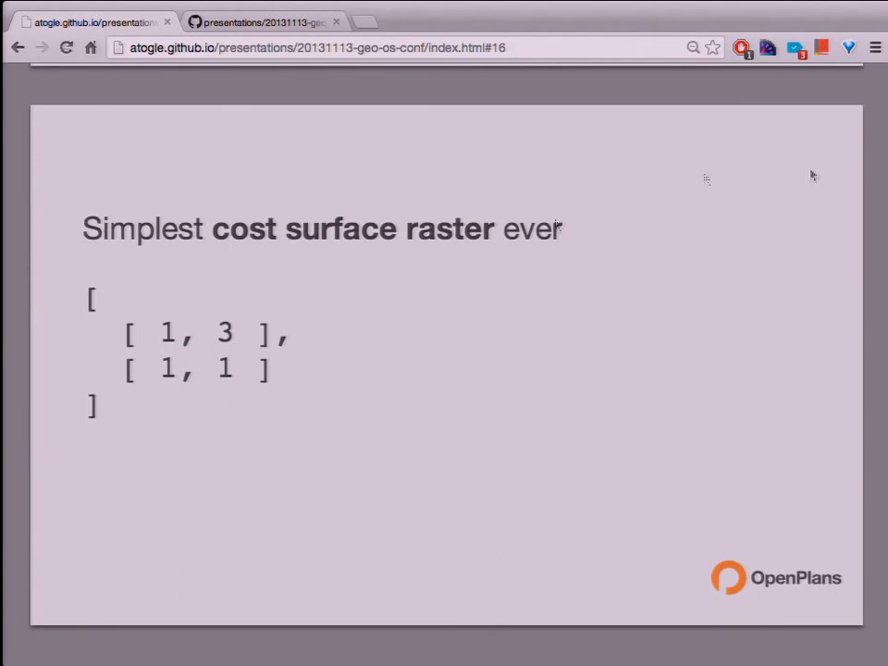
{"action": "key", "text": "Right"}
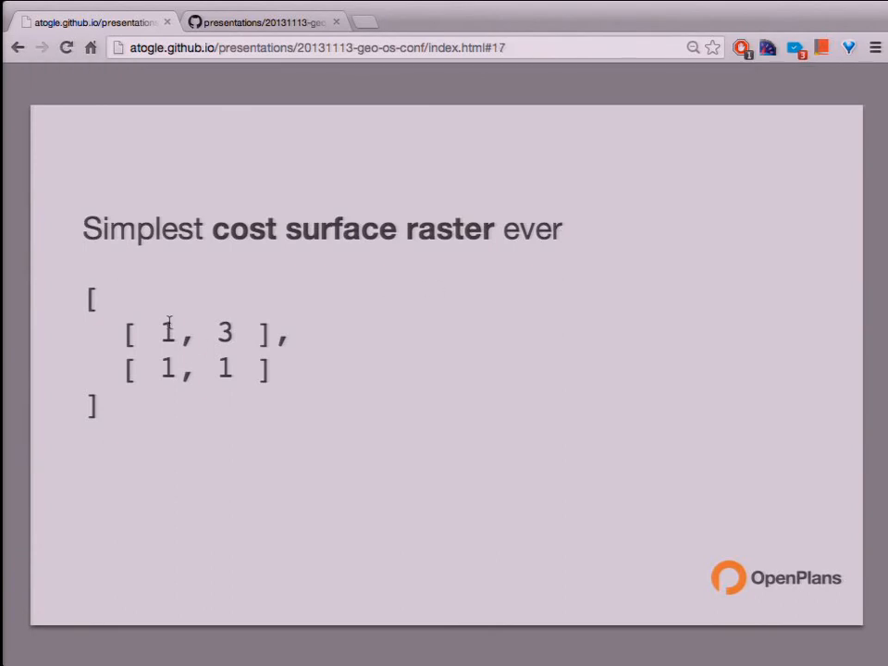
{"action": "double_click", "coordinate": [166, 333]}
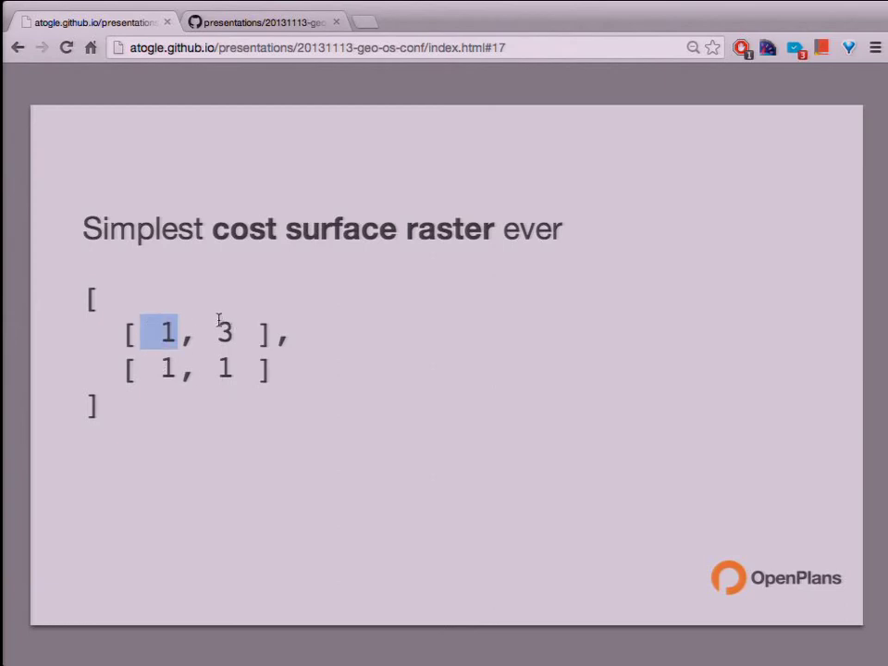
{"action": "key", "text": "Right"}
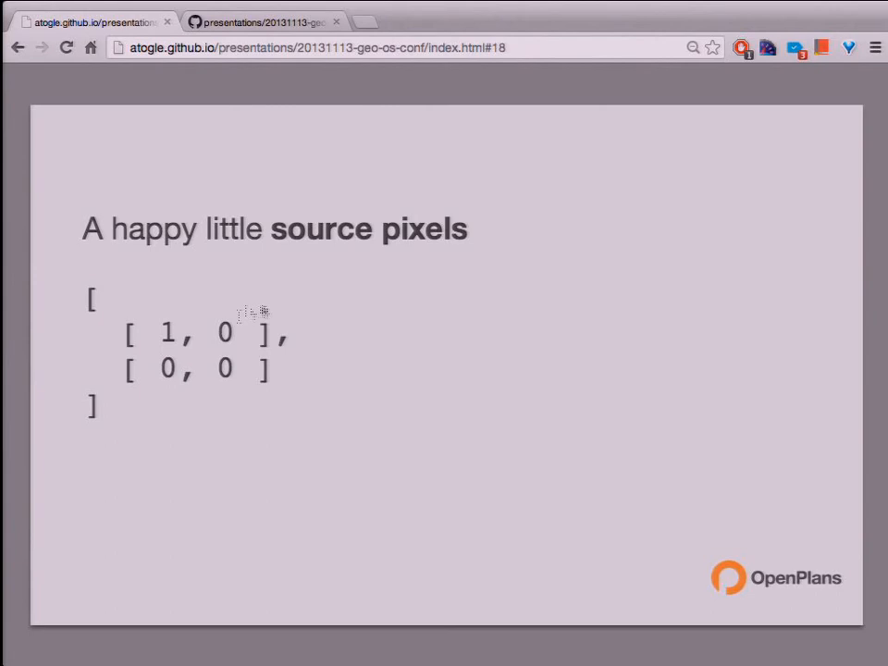
{"action": "mouse_move", "coordinate": [170, 333]}
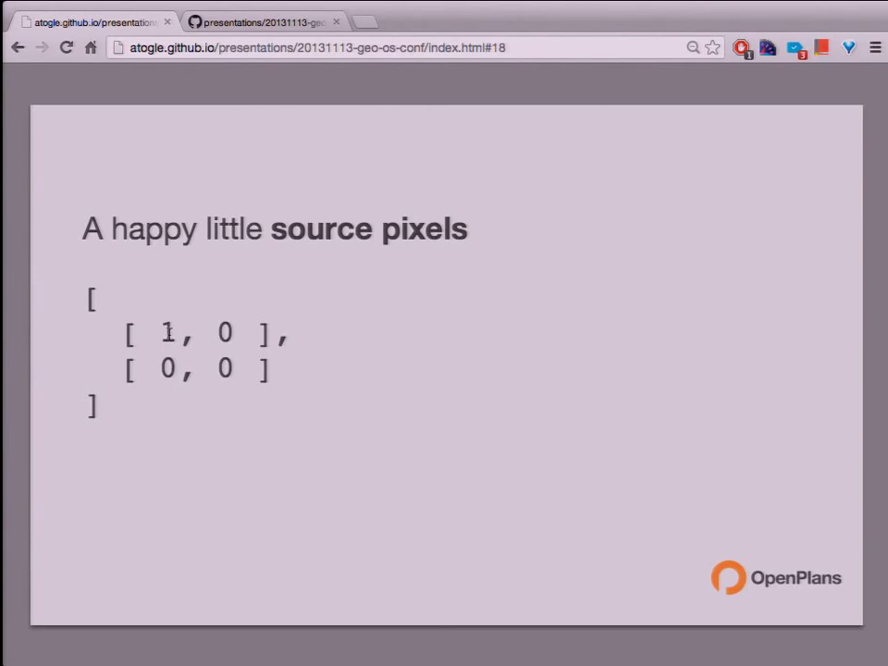
{"action": "key", "text": "Right"}
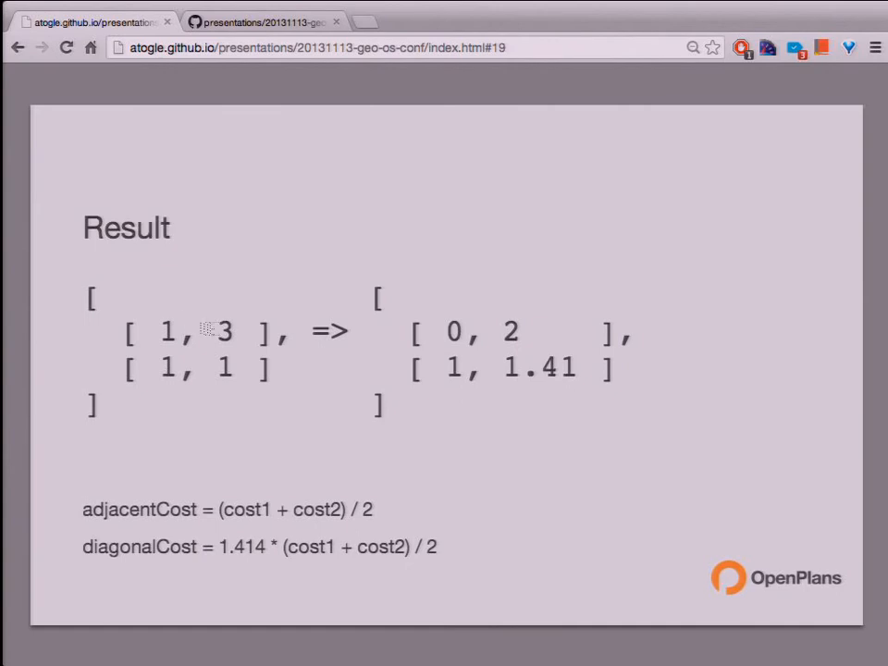
{"action": "mouse_move", "coordinate": [222, 331]}
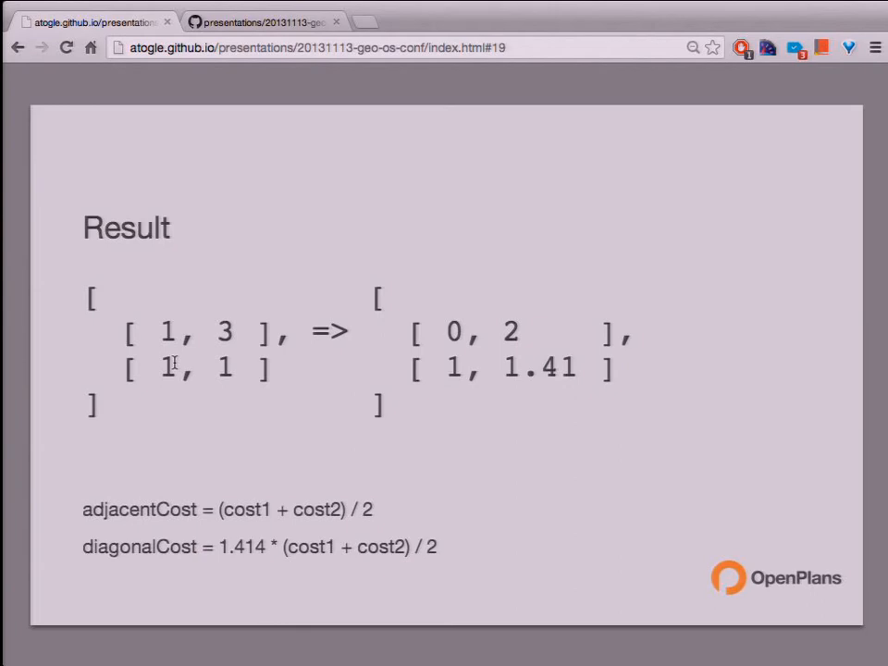
{"action": "mouse_move", "coordinate": [458, 313]}
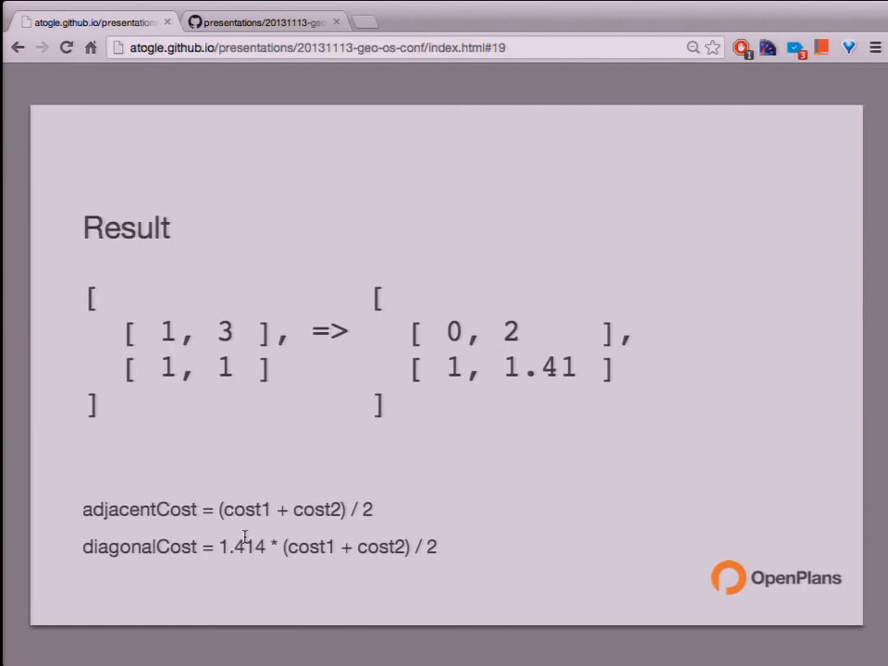
{"action": "mouse_move", "coordinate": [591, 356]}
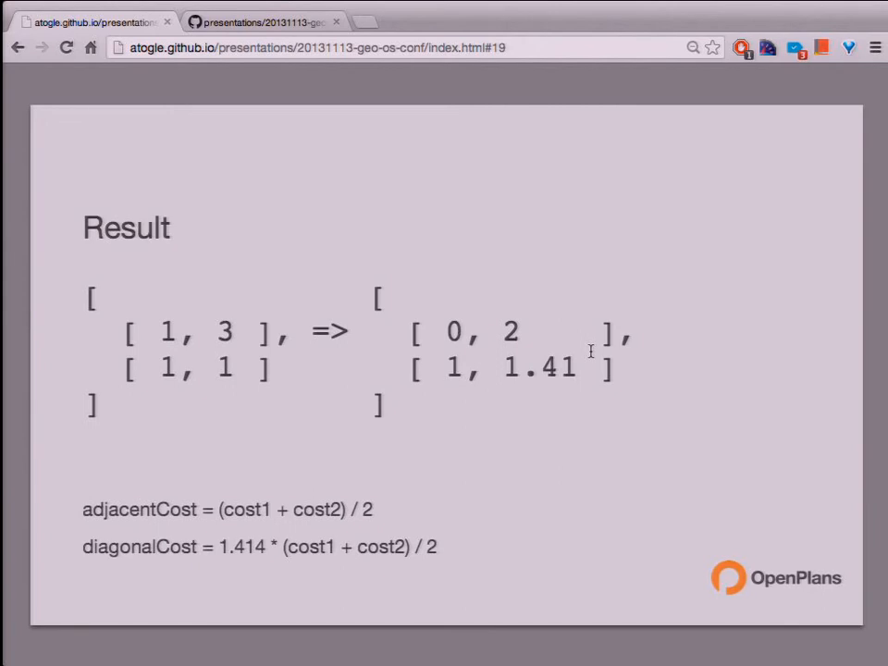
Advance through the Expanded example slide to the Expanded result grid reading 4, 5.24, X
{"action": "key", "text": "Right"}
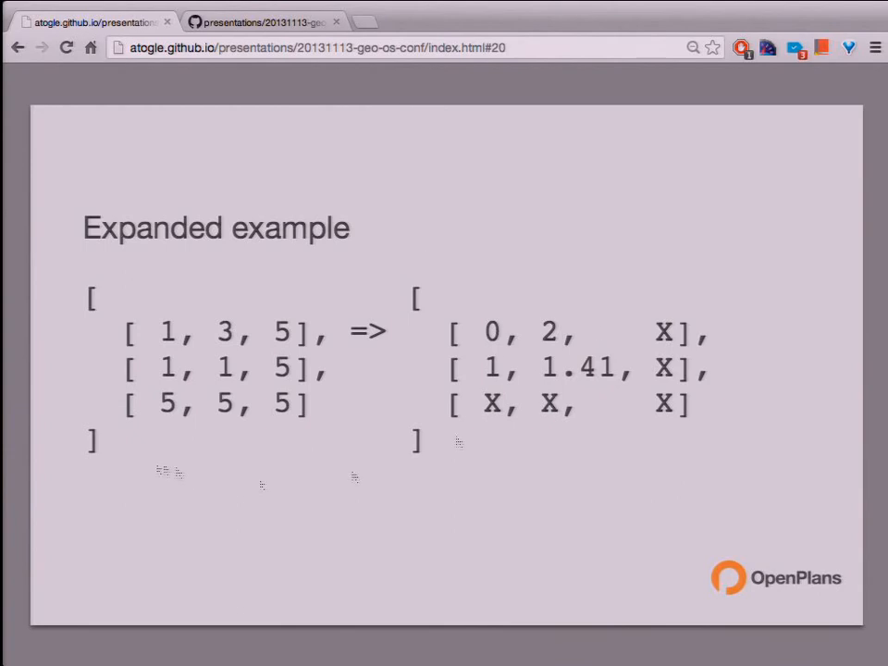
{"action": "mouse_move", "coordinate": [481, 313]}
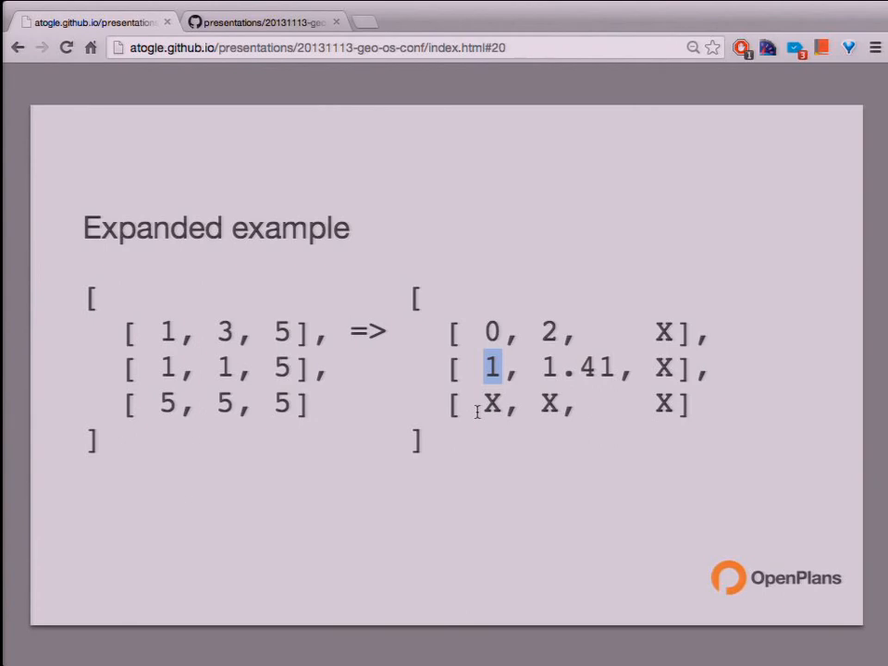
{"action": "key", "text": "Right"}
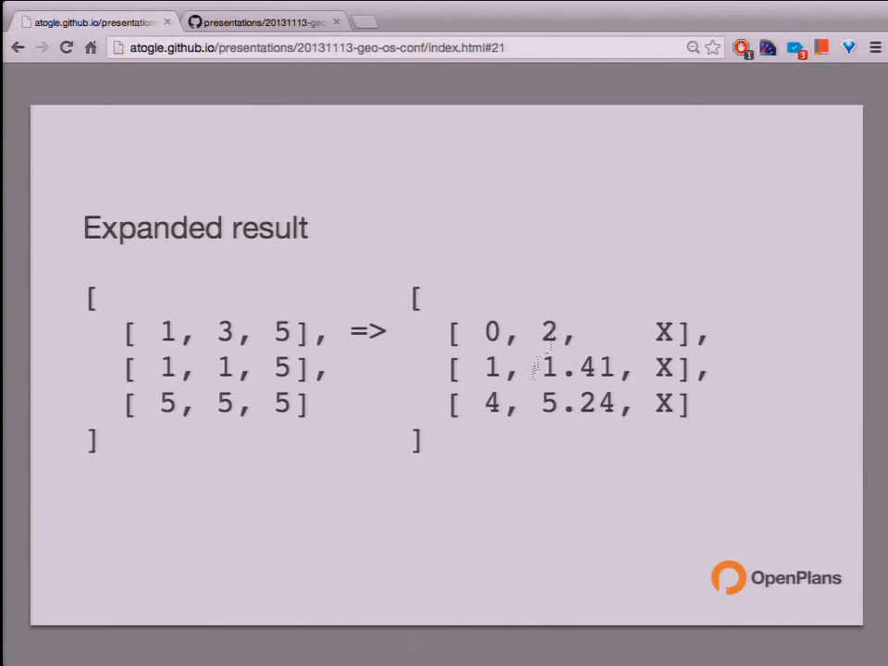
Highlight the 1 in the result grid and advance to the Cost Distance algorithm page
{"action": "double_click", "coordinate": [492, 403]}
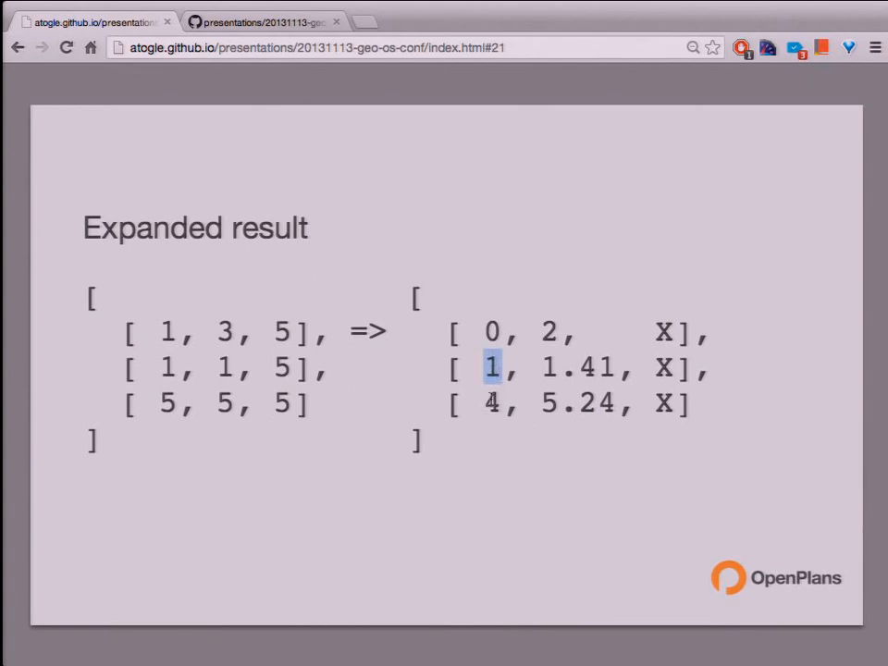
{"action": "key", "text": "Right"}
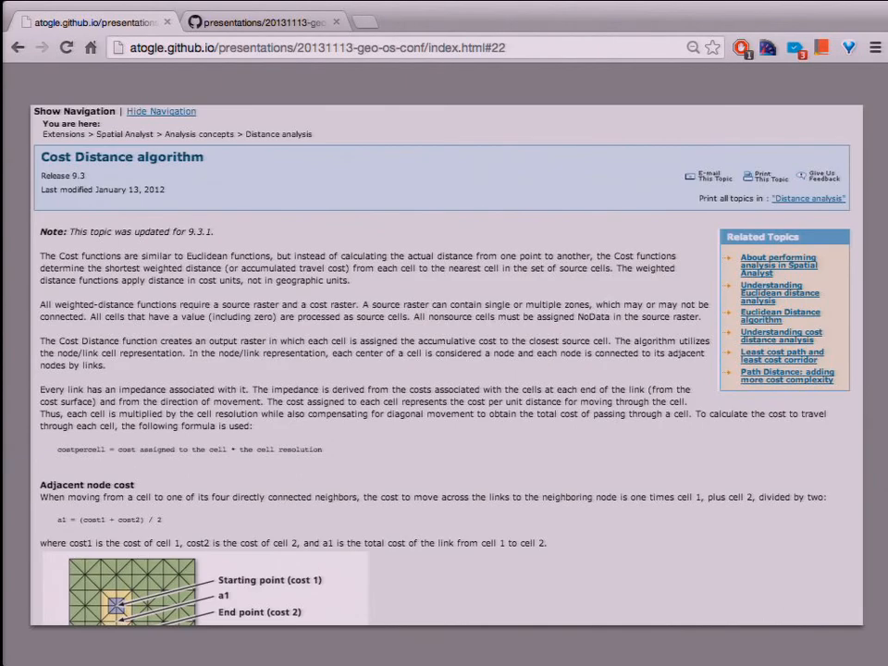
Read down the Cost Distance iteration diagrams, then move on to the Metro Extracts slide
{"action": "scroll", "scroll_direction": "down", "scroll_amount": 3}
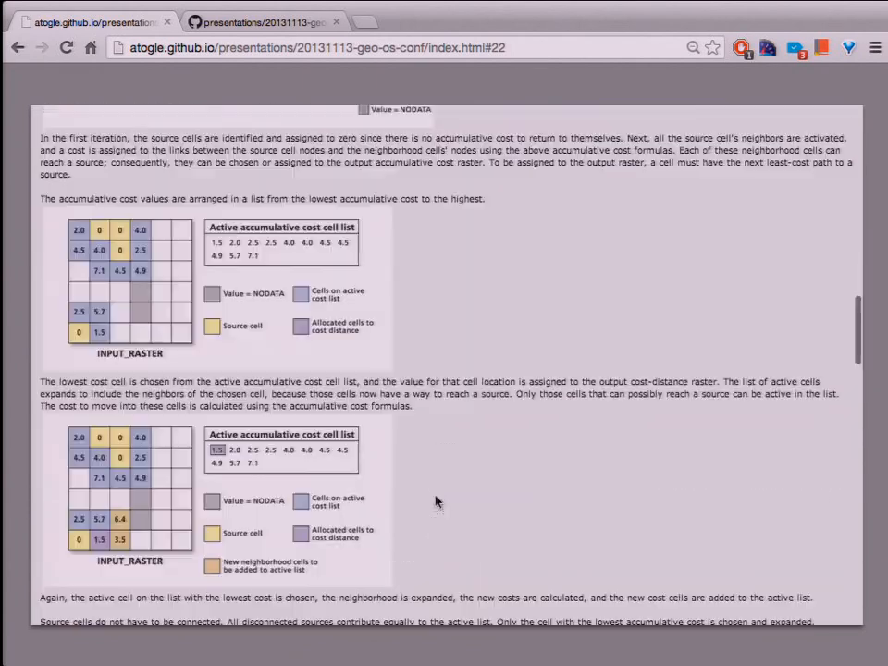
{"action": "scroll", "scroll_direction": "down", "scroll_amount": 3}
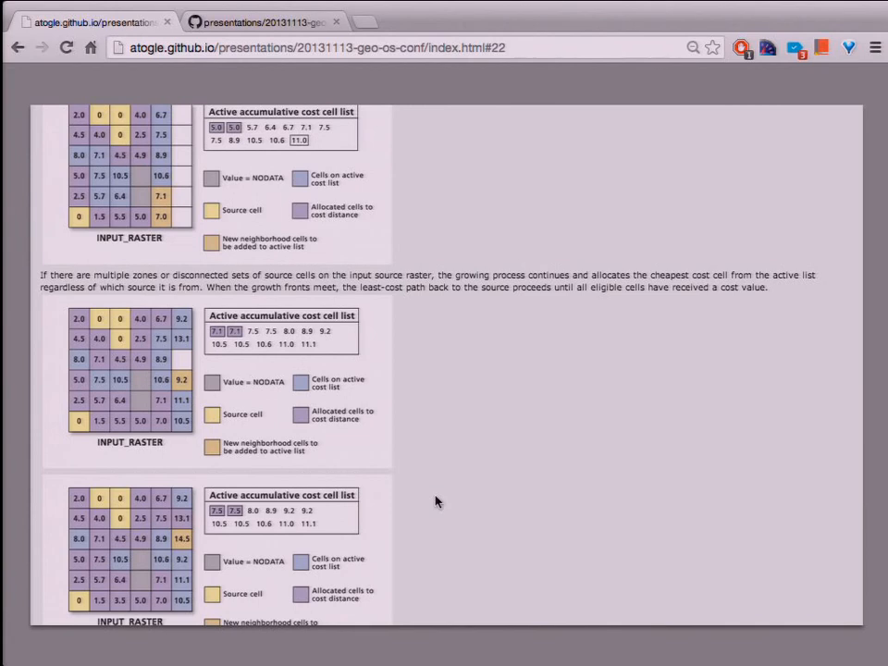
{"action": "key", "text": "Right"}
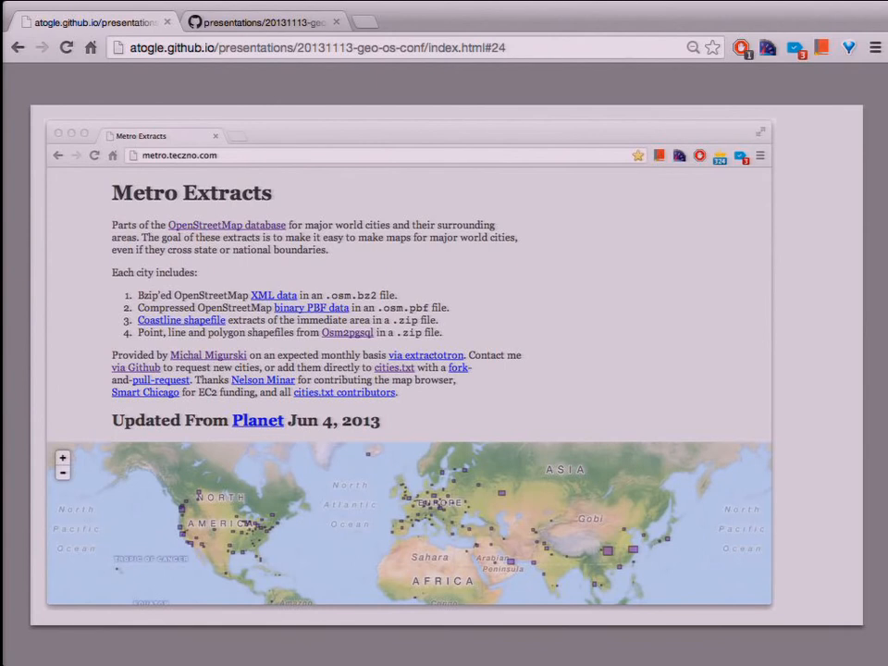
{"action": "mouse_move", "coordinate": [296, 546]}
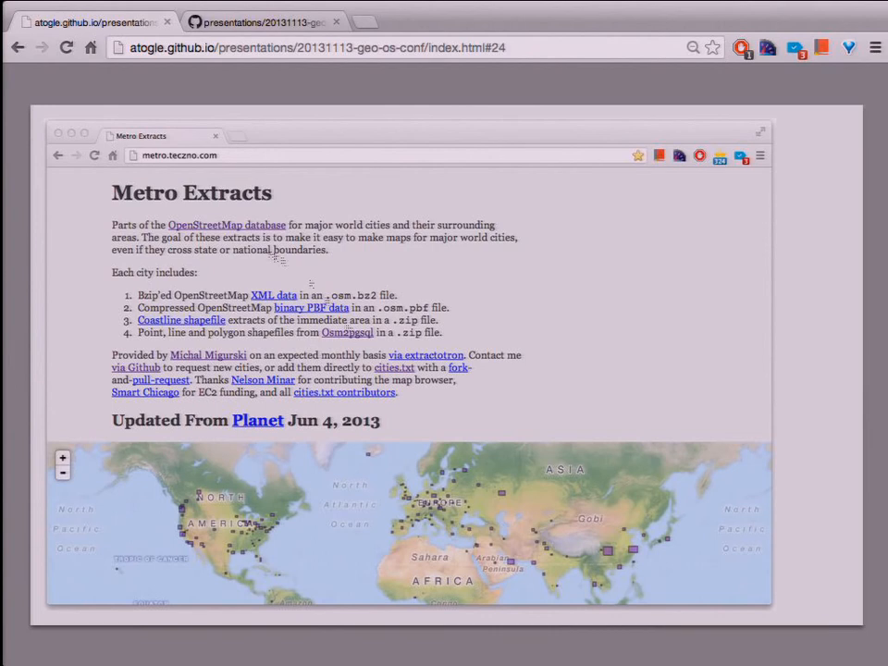
{"action": "mouse_move", "coordinate": [310, 397]}
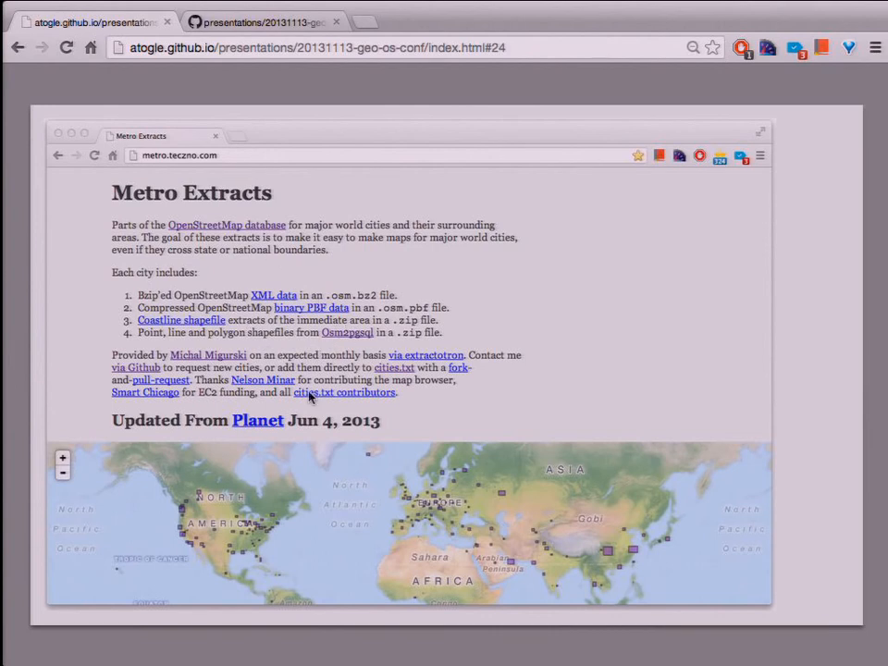
Advance from the Metro Extracts world map to the TileMill Denver Ped Friction slide
{"action": "key", "text": "Right"}
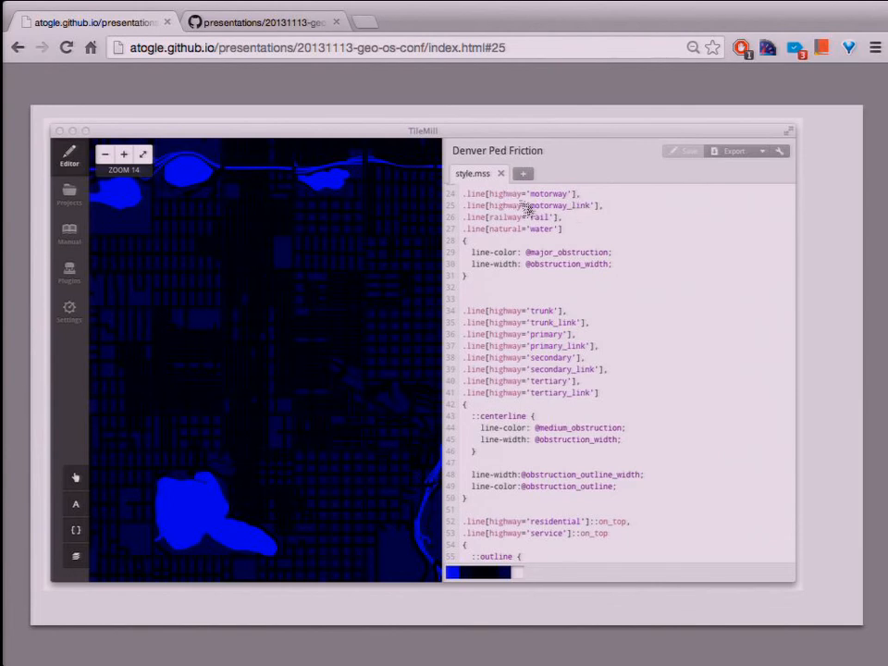
{"action": "mouse_move", "coordinate": [510, 230]}
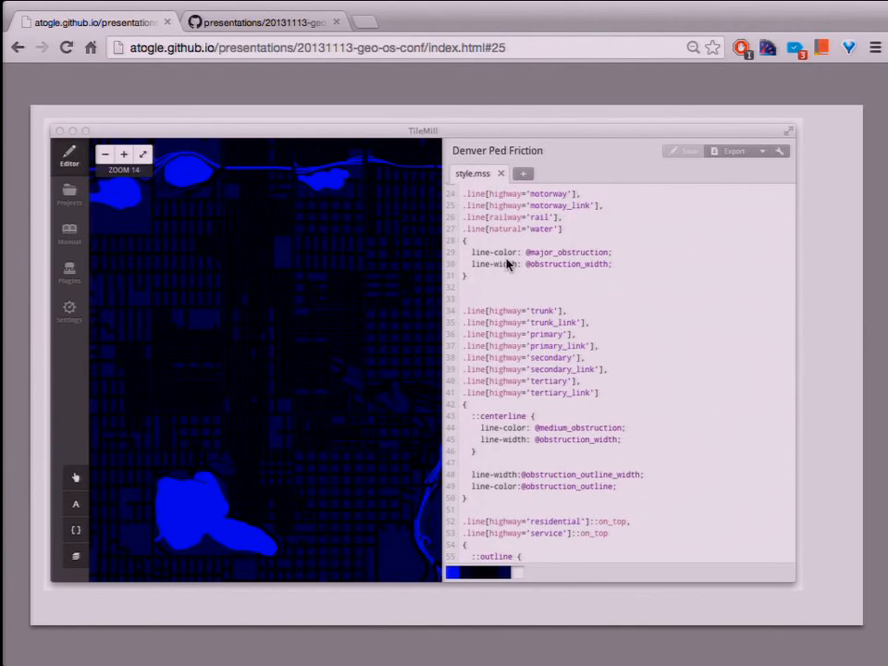
{"action": "mouse_move", "coordinate": [248, 320]}
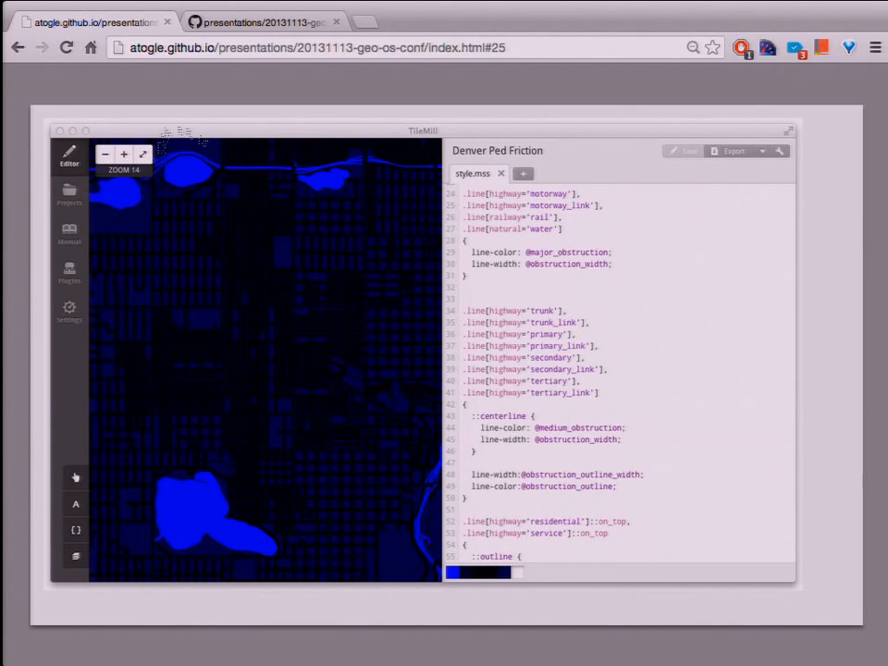
{"action": "mouse_move", "coordinate": [447, 591]}
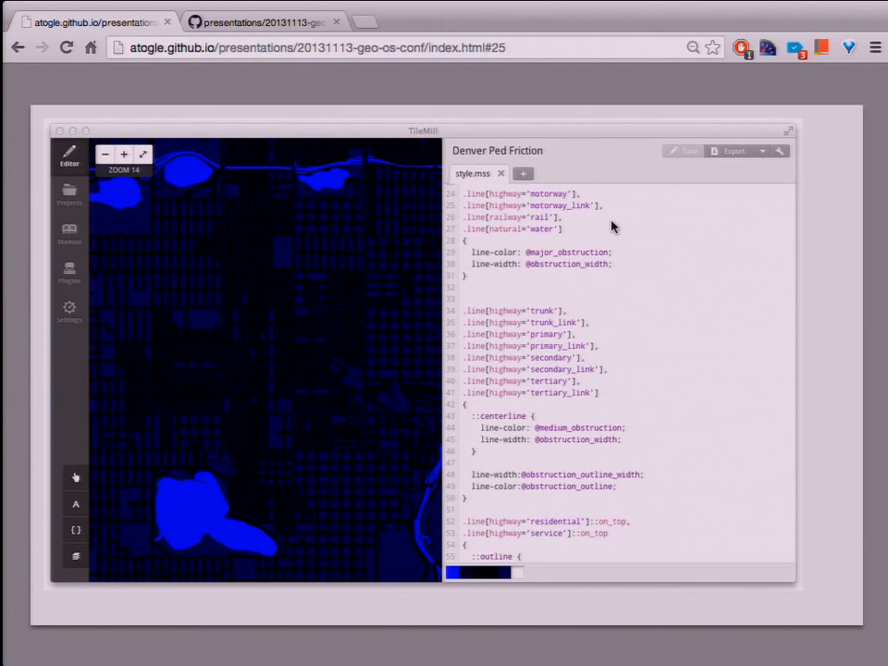
{"action": "mouse_move", "coordinate": [614, 288]}
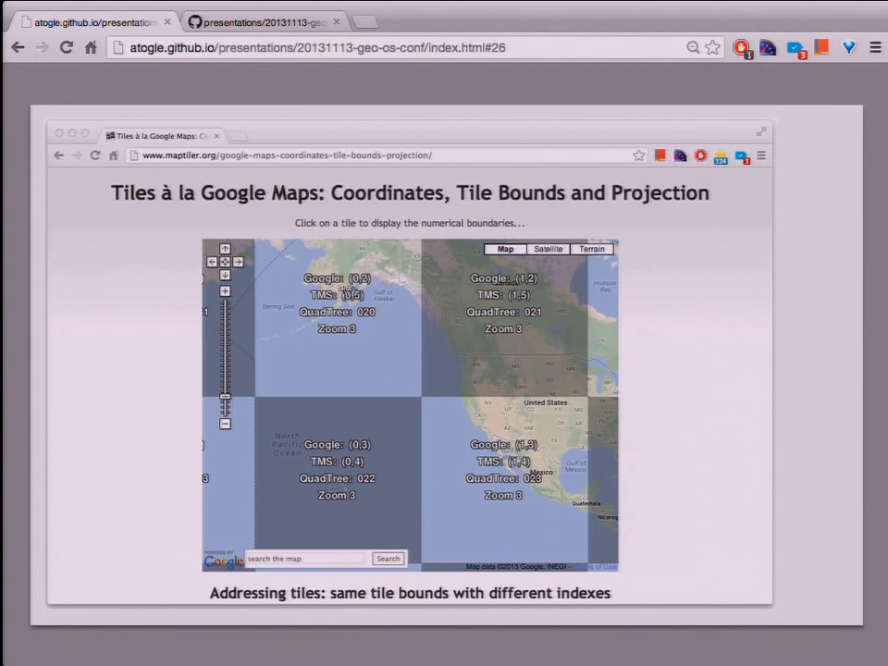
{"action": "mouse_move", "coordinate": [324, 304]}
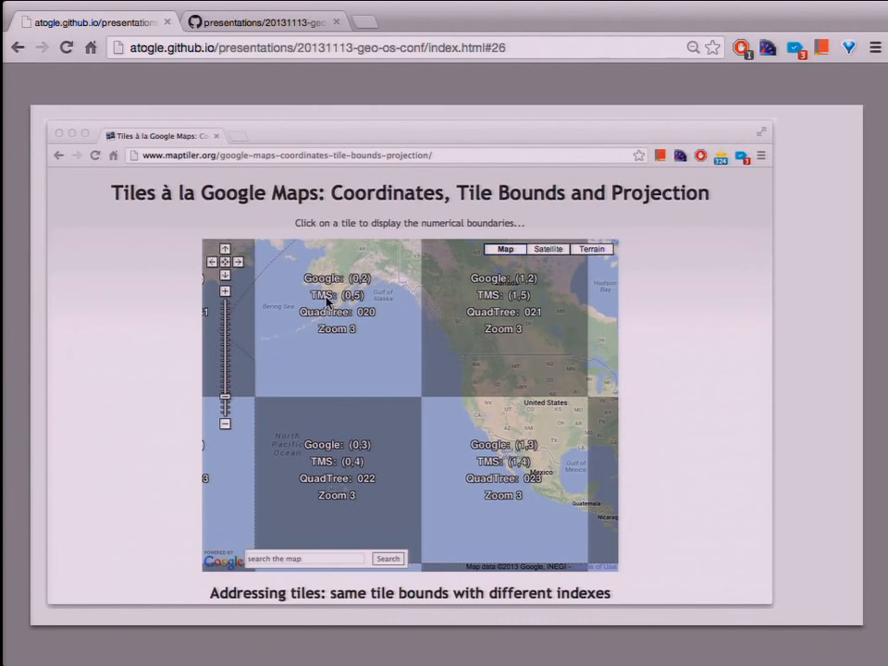
{"action": "mouse_move", "coordinate": [359, 331]}
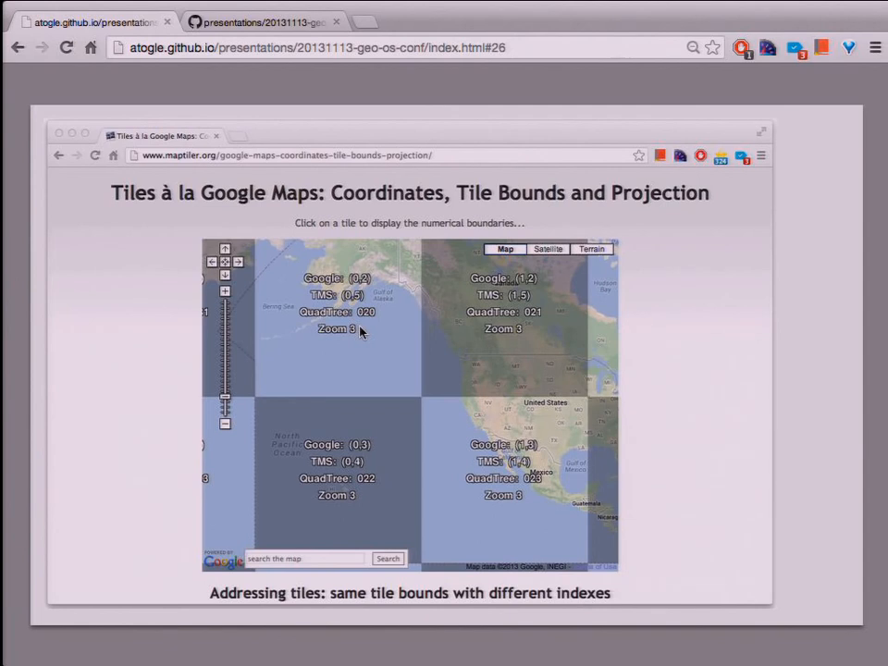
Advance to the 'You need one tile, so stitch them' slide with tileStitcher code
{"action": "key", "text": "Right"}
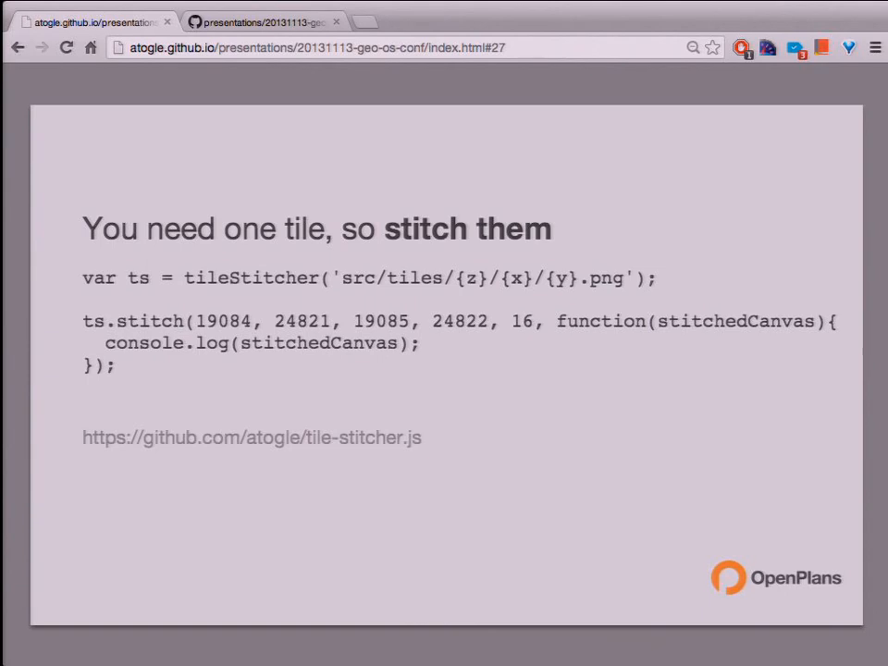
Advance to the costdistance.js code slide and highlight the word cdRaster
{"action": "key", "text": "Right"}
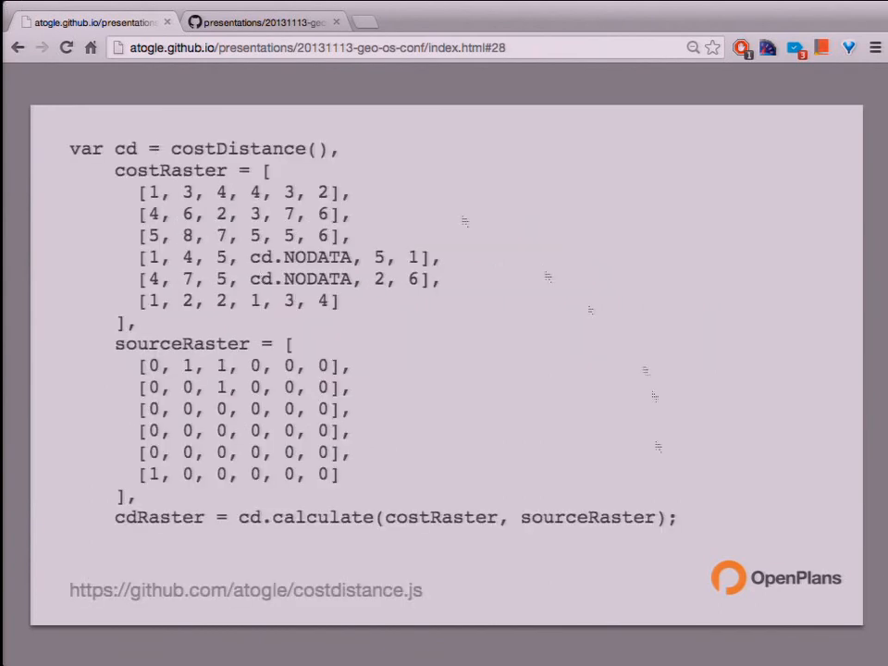
{"action": "mouse_move", "coordinate": [359, 592]}
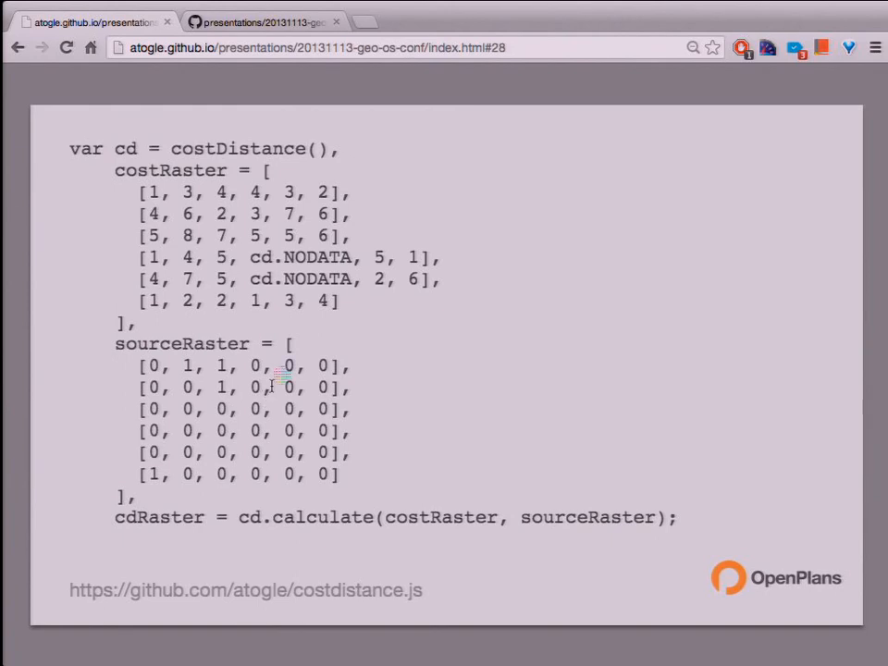
{"action": "mouse_move", "coordinate": [196, 174]}
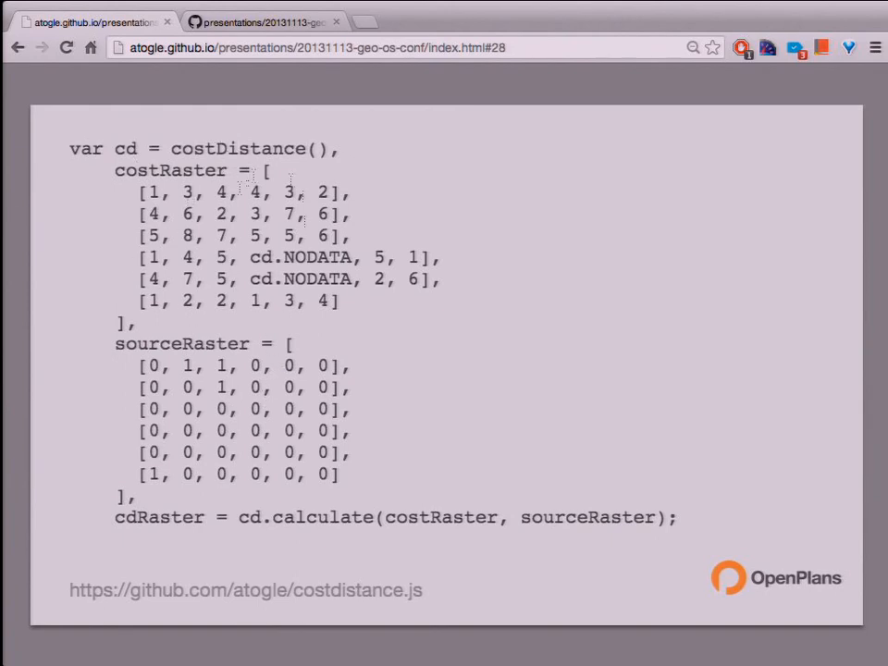
{"action": "mouse_move", "coordinate": [250, 214]}
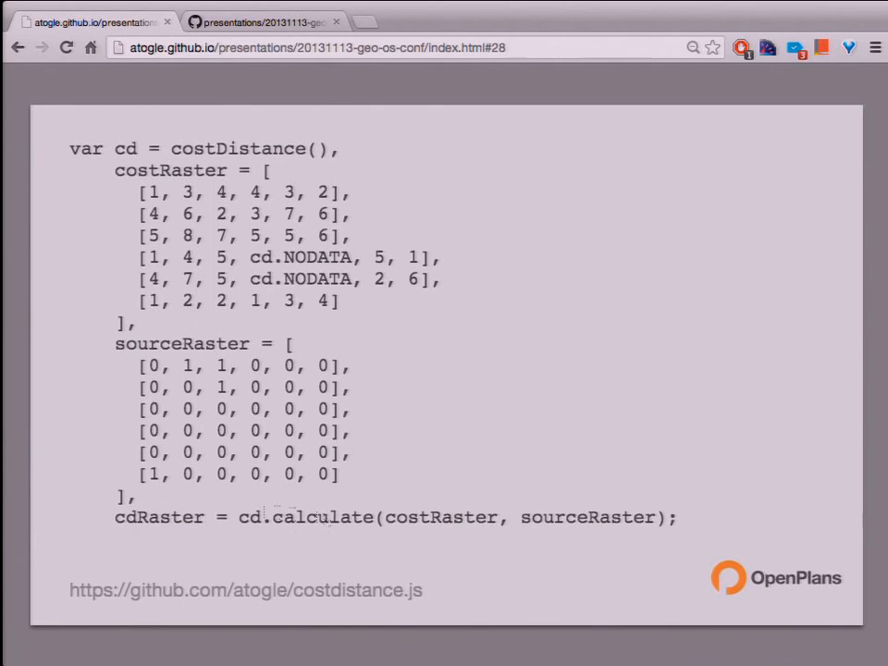
{"action": "double_click", "coordinate": [159, 518]}
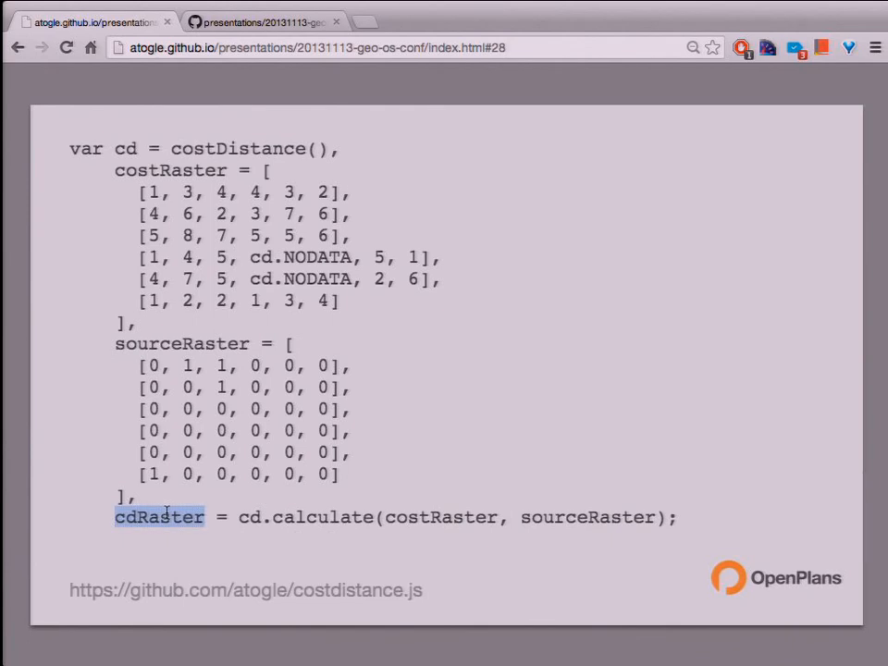
Move past the 'Open Source!' slide to the live Leaflet map of Philadelphia
{"action": "key", "text": "Right"}
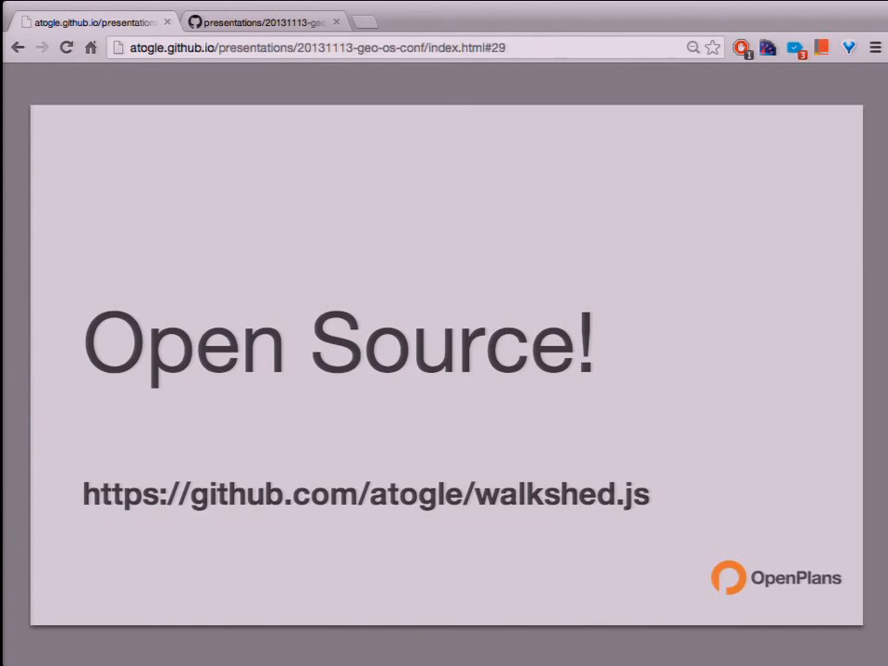
{"action": "key", "text": "Right"}
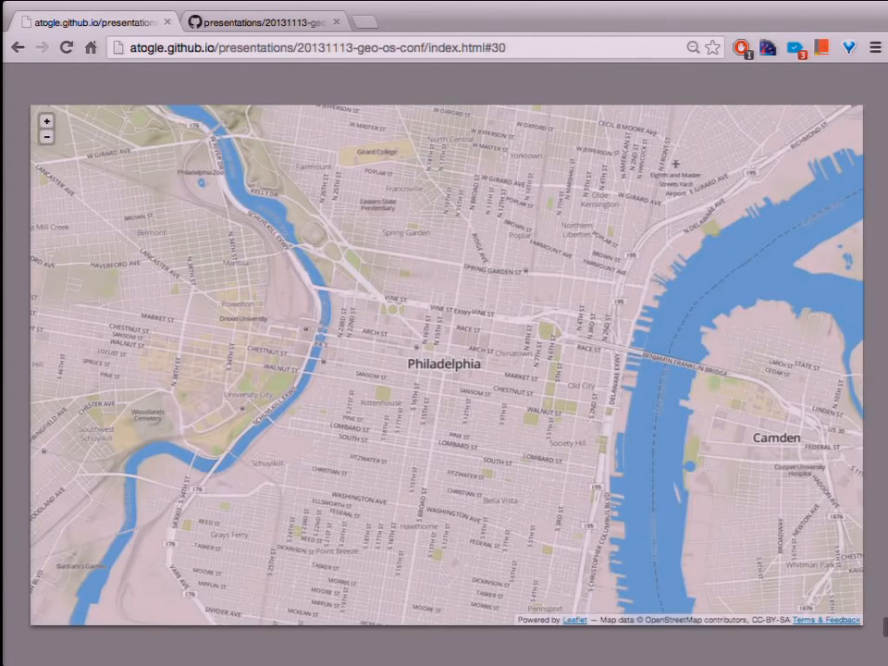
{"action": "mouse_move", "coordinate": [440, 318]}
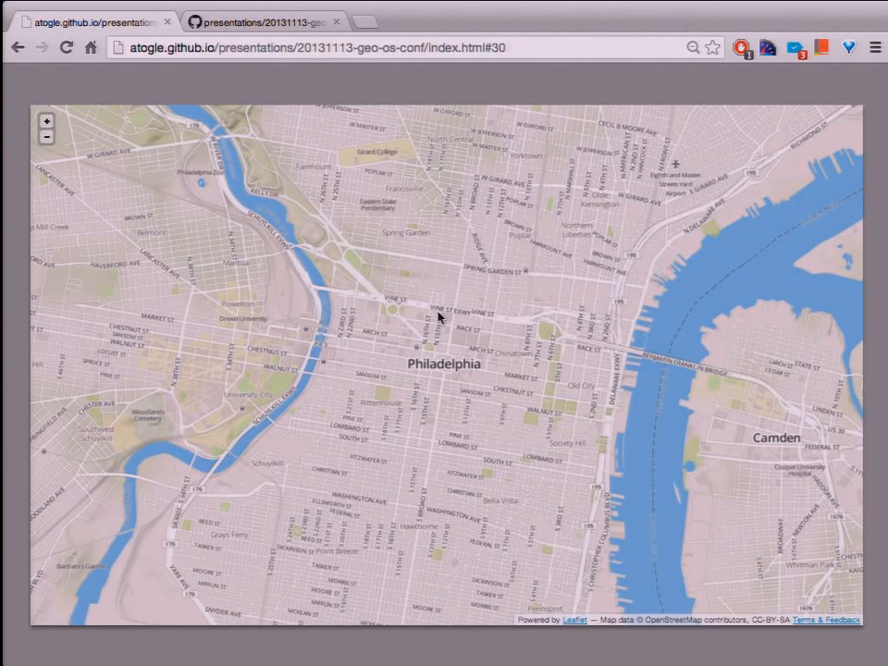
{"action": "mouse_move", "coordinate": [466, 272]}
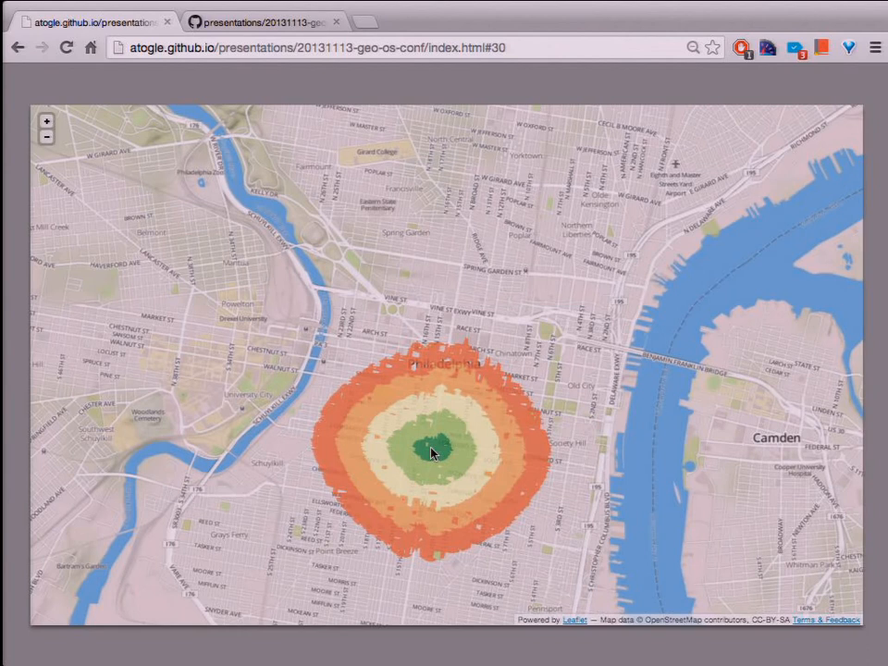
{"action": "mouse_move", "coordinate": [460, 470]}
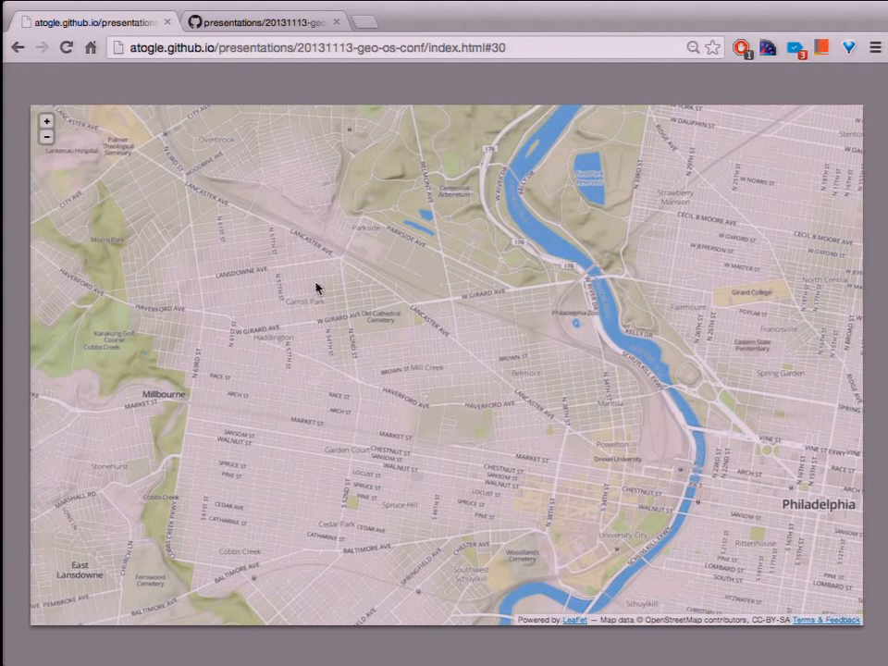
{"action": "mouse_move", "coordinate": [340, 281]}
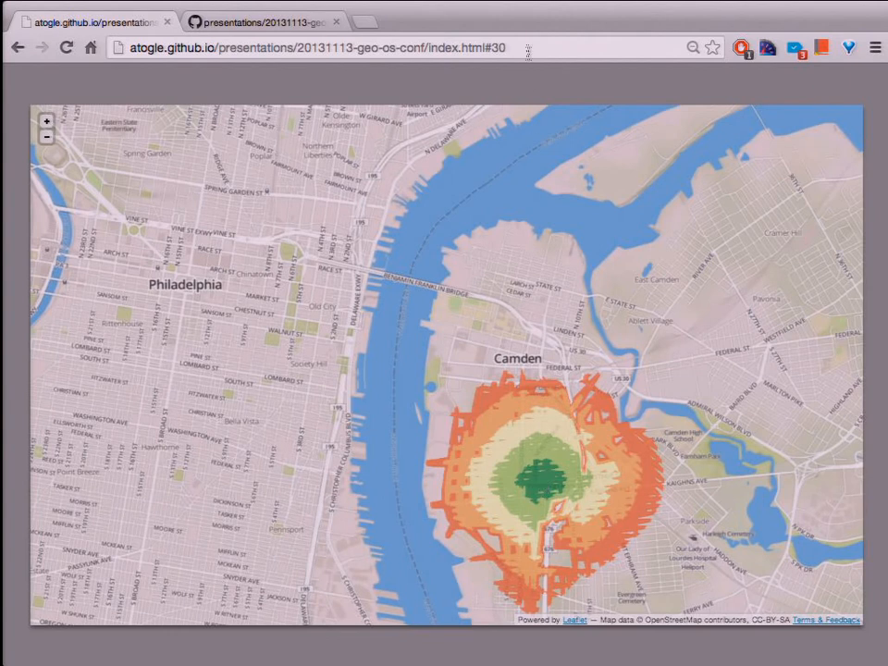
{"action": "mouse_move", "coordinate": [533, 85]}
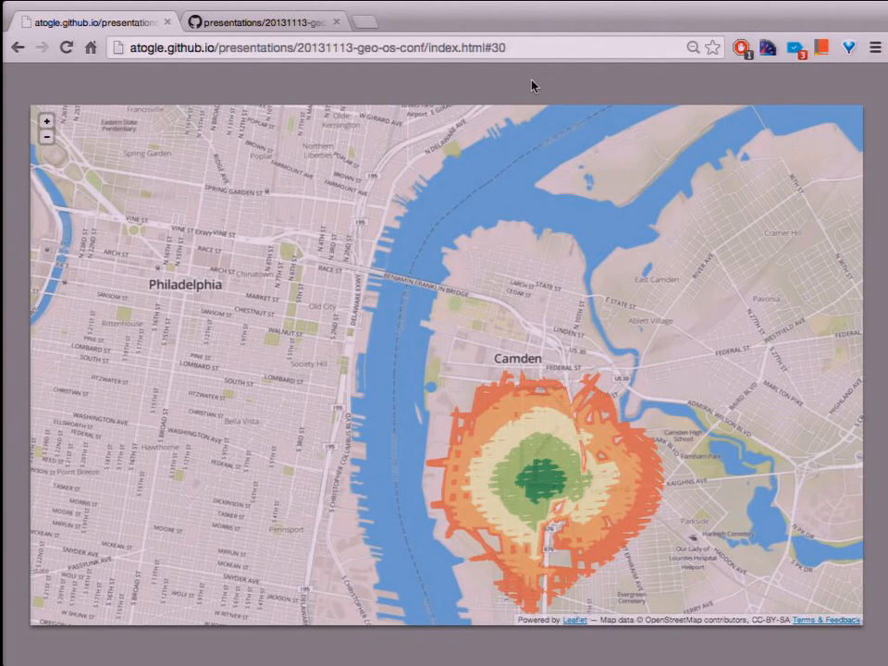
Move past the 'What next?' slide to the closing walkshed.js title slide
{"action": "key", "text": "Right"}
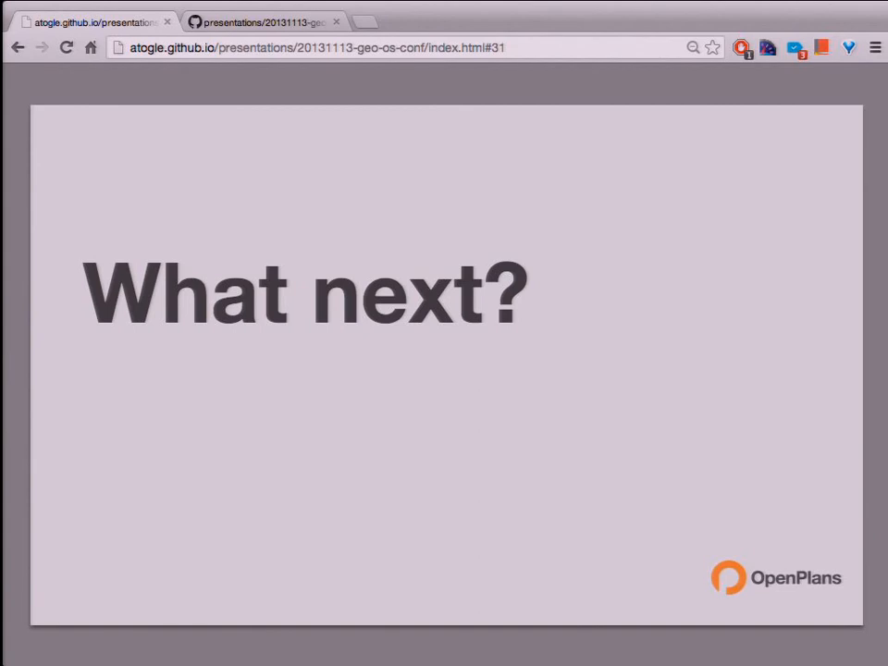
{"action": "key", "text": "Right"}
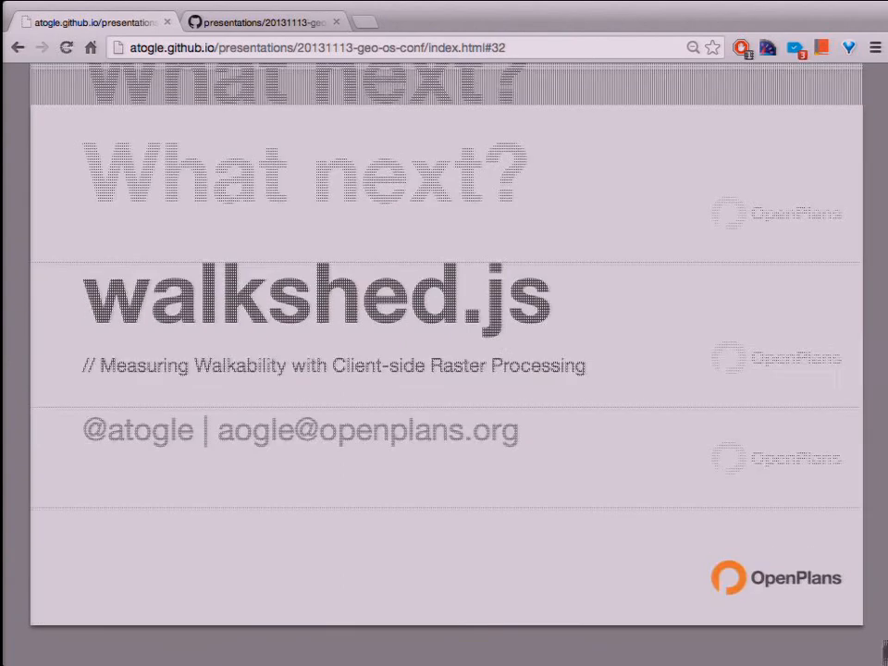